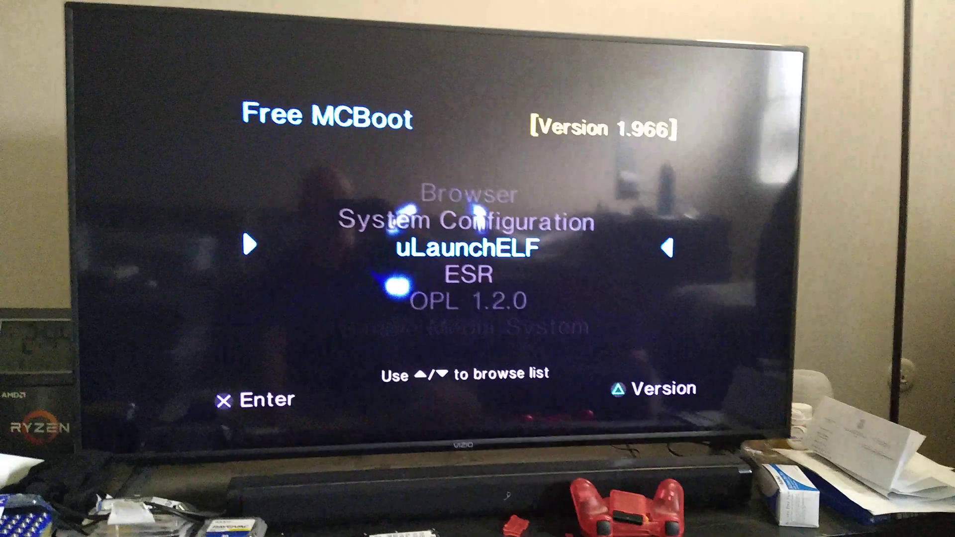
- Move up to System Configuration, then down past OPL 1.2.0 to highlight OPL ExFAT
key(down)
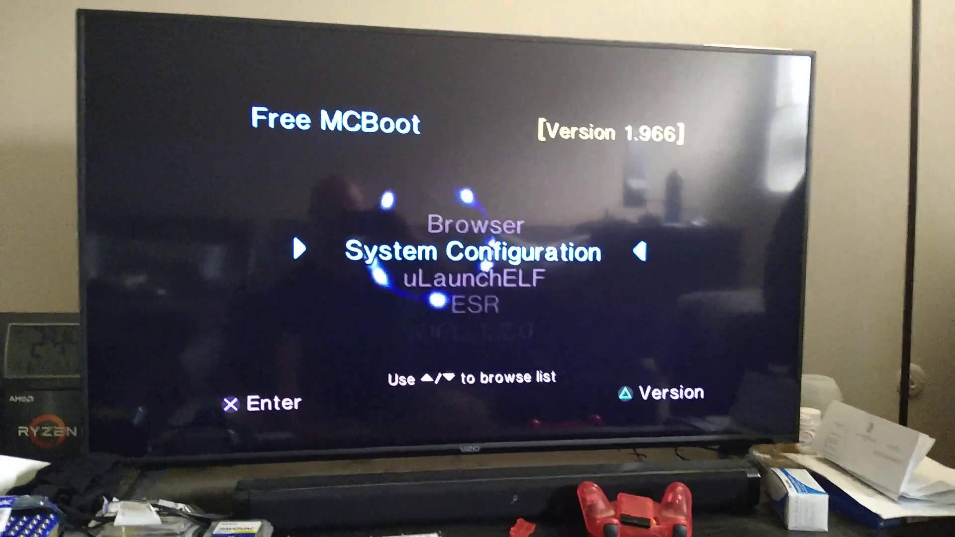
key(Down)
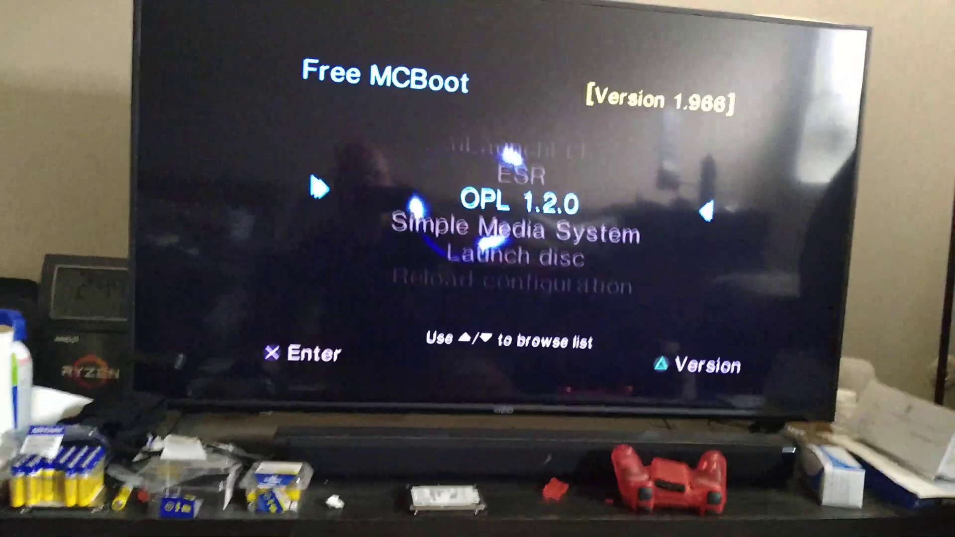
key(Down)
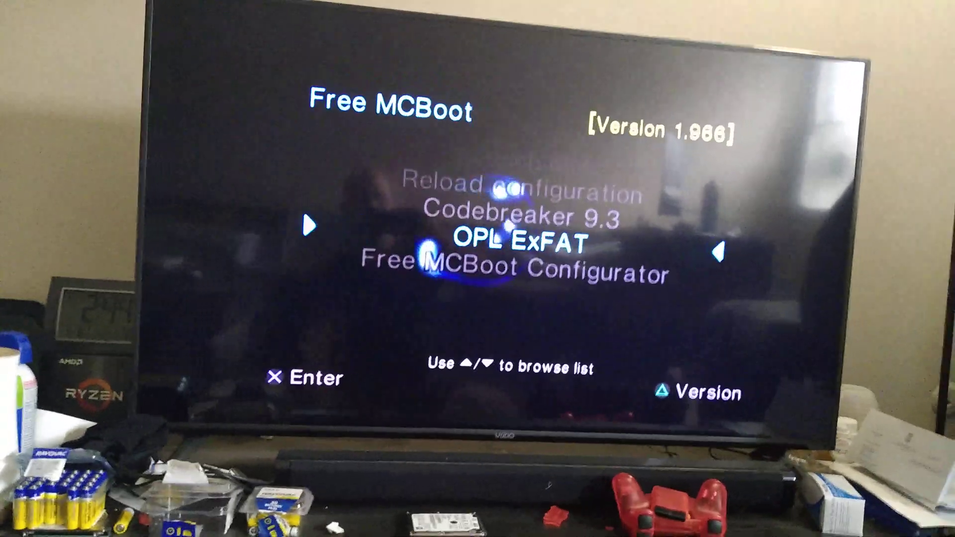